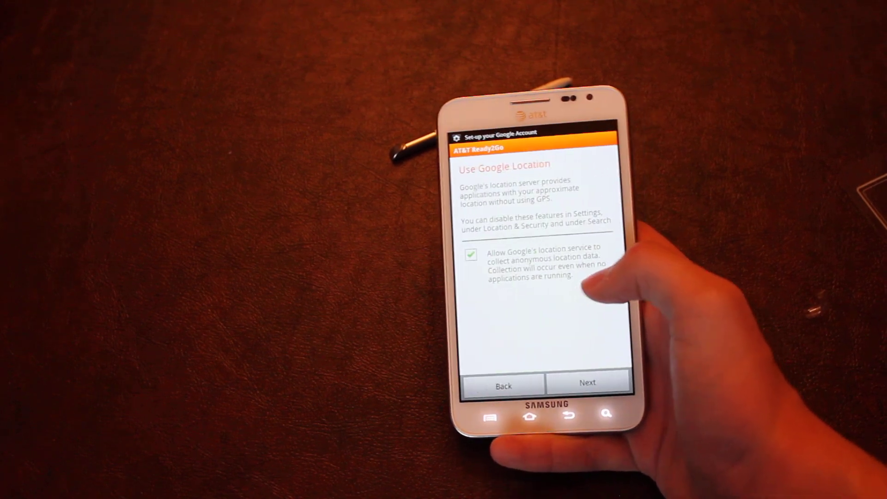
Step: Keep Google Location allowed and continue to the Get Started On Your Computer code screen
{"action": "left_click", "coordinate": [587, 381]}
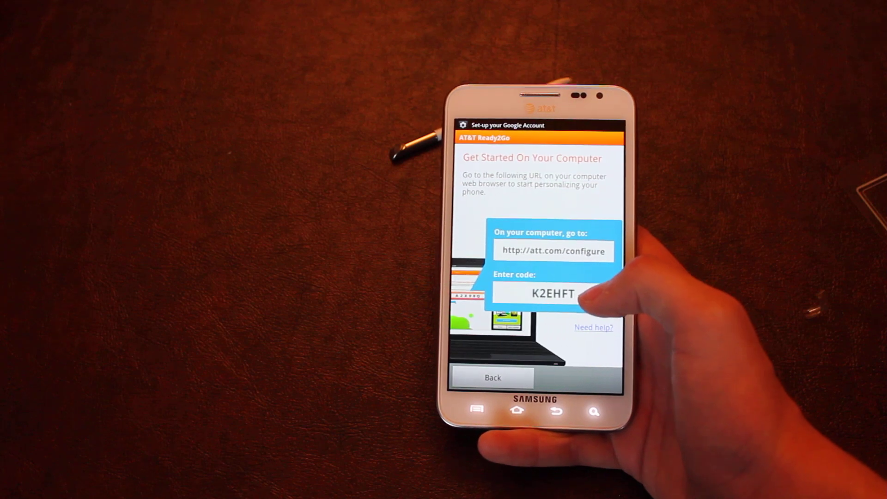